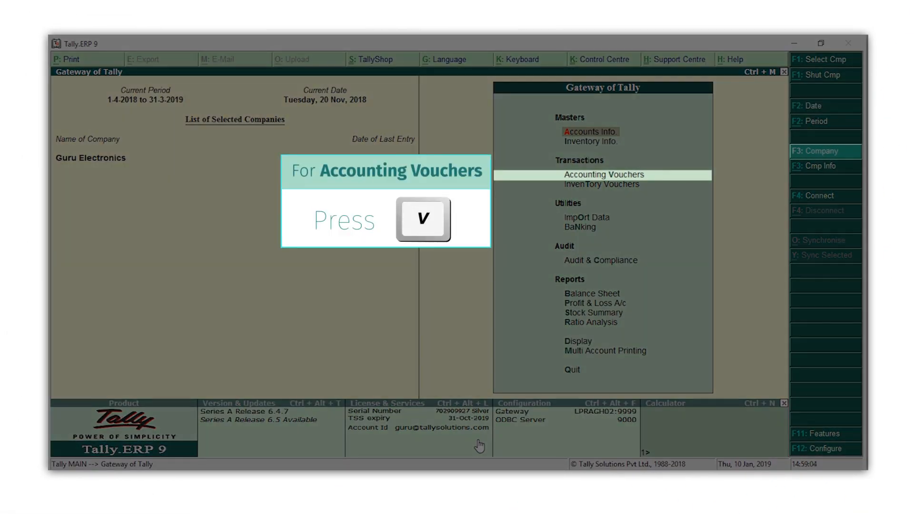
# Step: Start an Accounting Voucher and set its date to 21-Nov-2018
pyautogui.press('v')
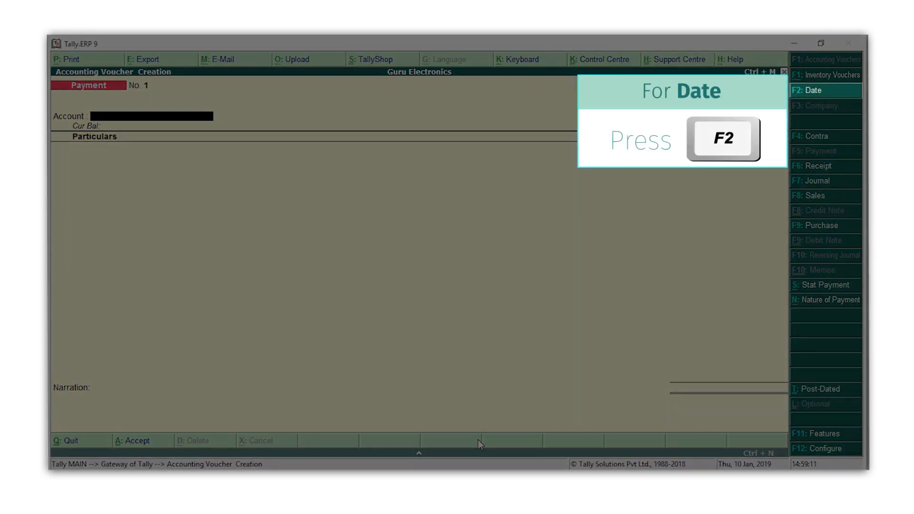
pyautogui.press('f2')
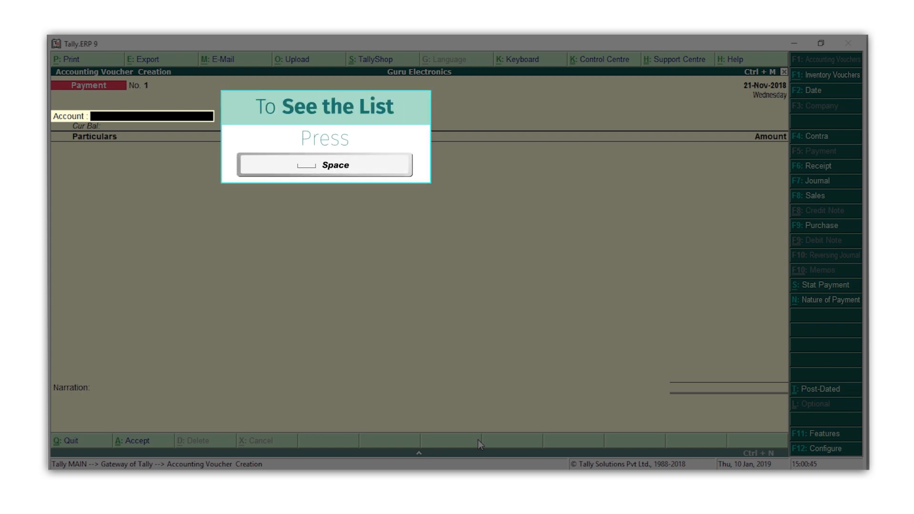
# Step: Credit SBI and debit Rent for 10,000 on the payment voucher
pyautogui.press('space')
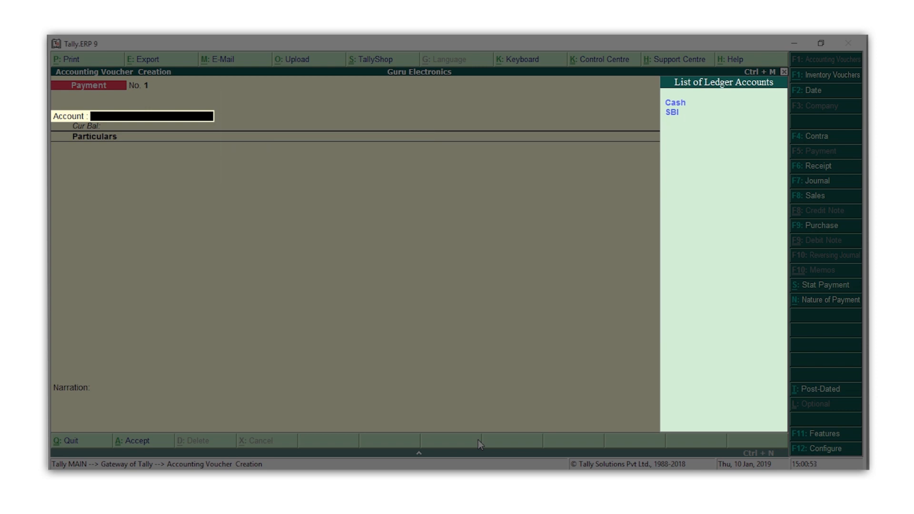
pyautogui.click(671, 113)
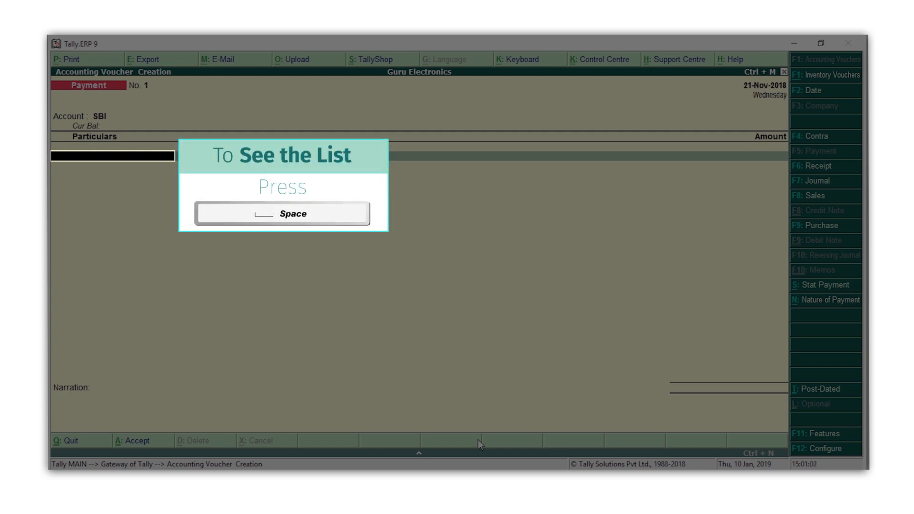
pyautogui.press('space')
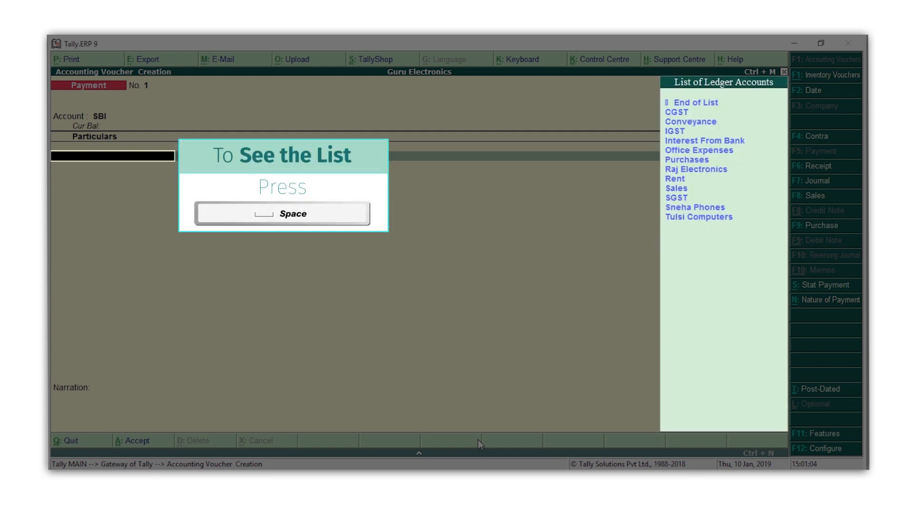
pyautogui.write('R')
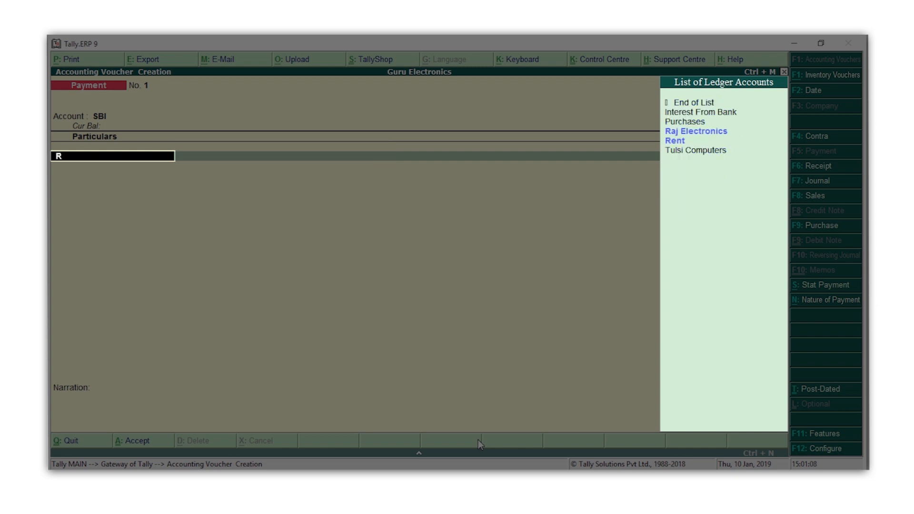
pyautogui.click(674, 140)
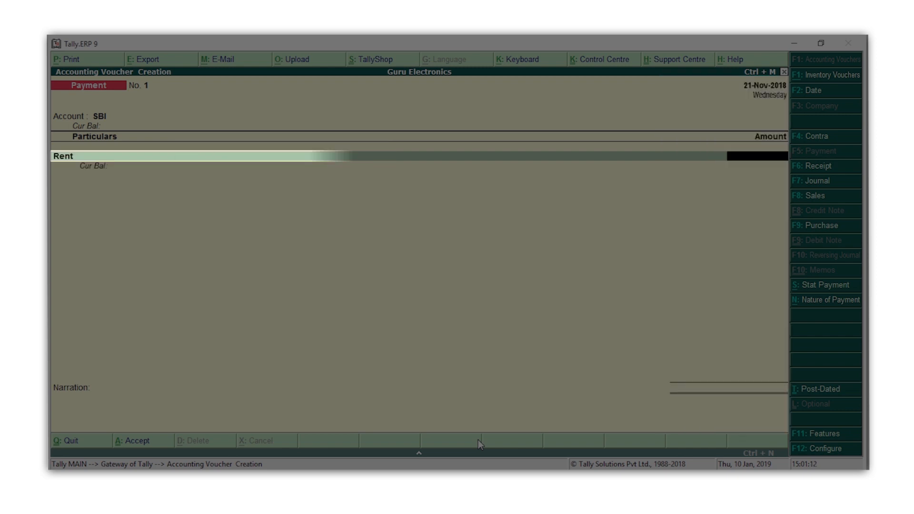
pyautogui.write('100000.')
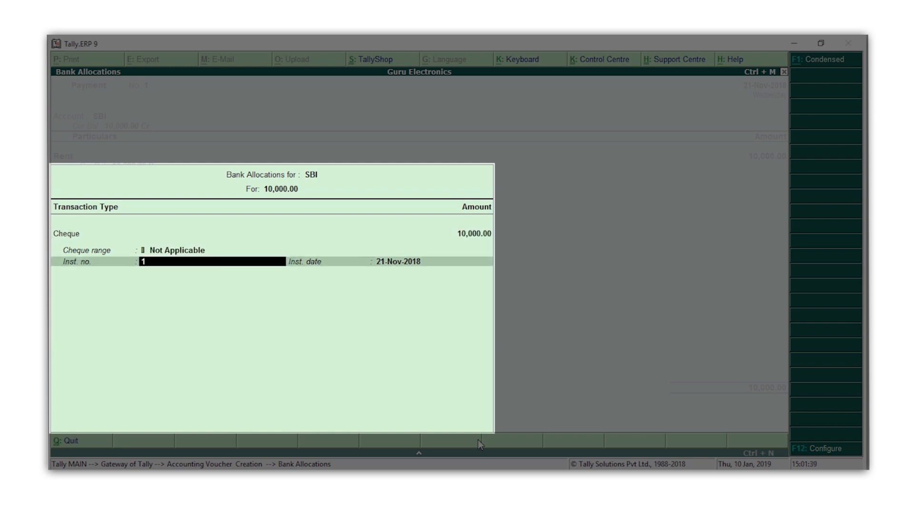
# Step: Enter cheque instrument number 0002 in the SBI Bank Allocations
pyautogui.write('0002')
pyautogui.write('Rent paid from')
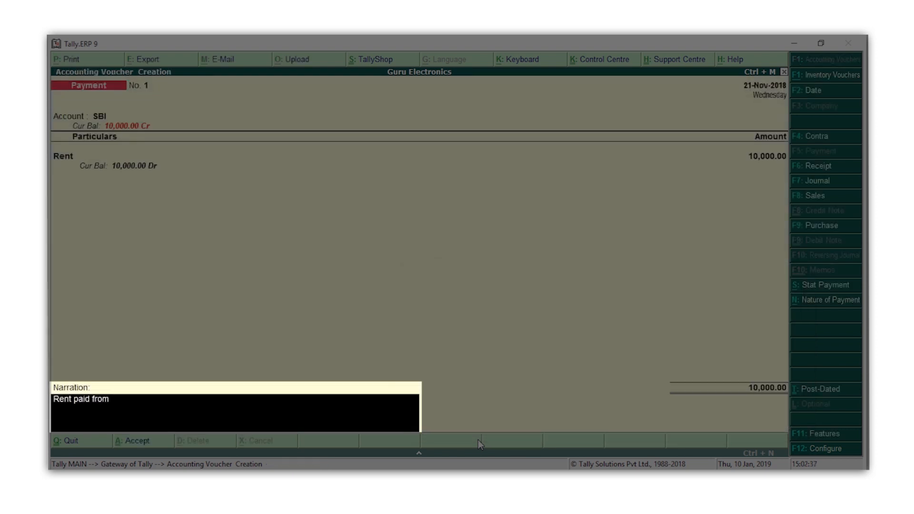
# Step: Finish the narration 'Rent paid from SBI Cheque No. 100023', toggle Post-Dated and back to Current
pyautogui.write('SBI Cheque No. 100023')
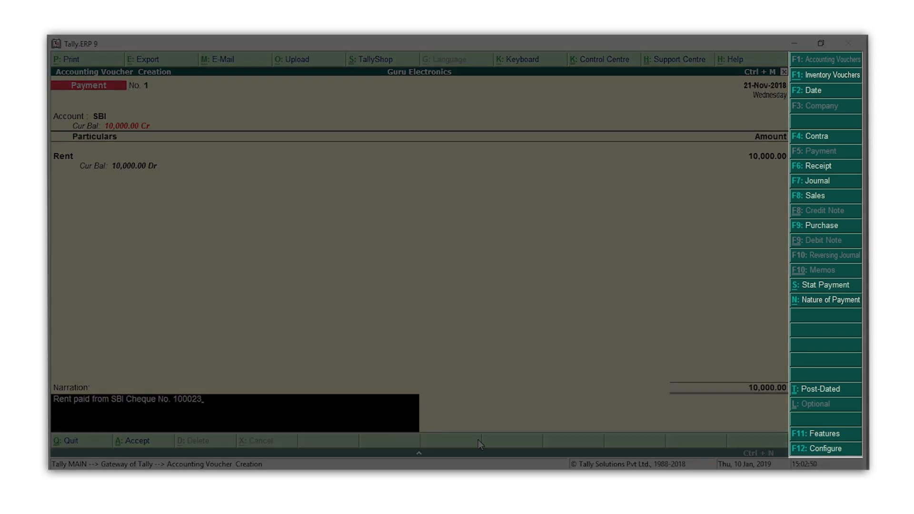
pyautogui.moveTo(728, 310)
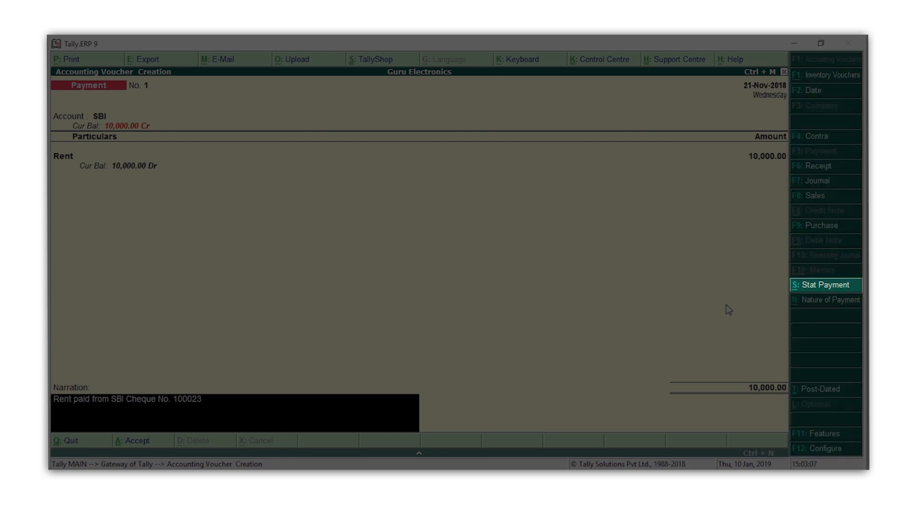
pyautogui.click(827, 300)
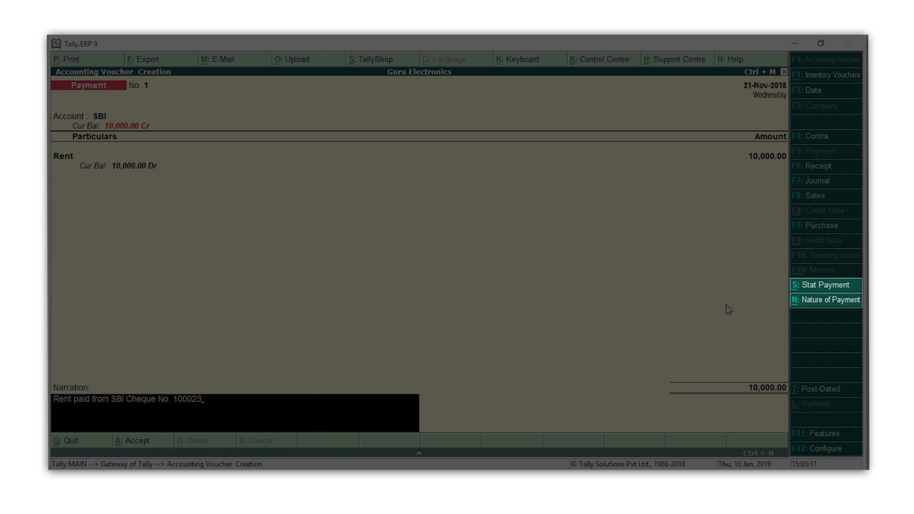
pyautogui.moveTo(778, 316)
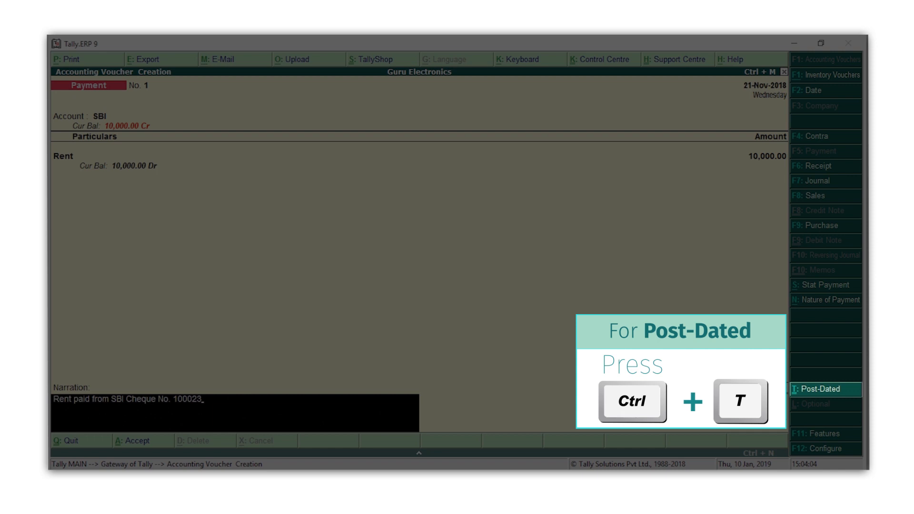
pyautogui.press('ctrl+t')
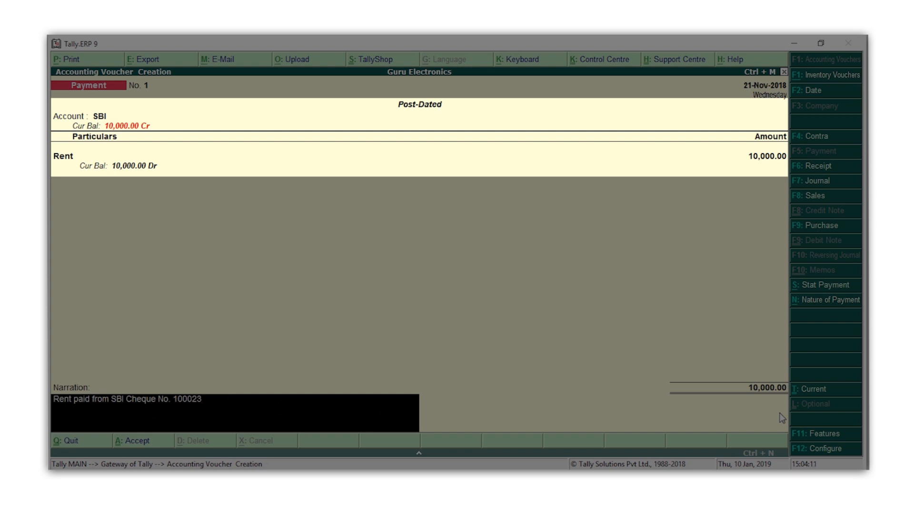
pyautogui.click(810, 389)
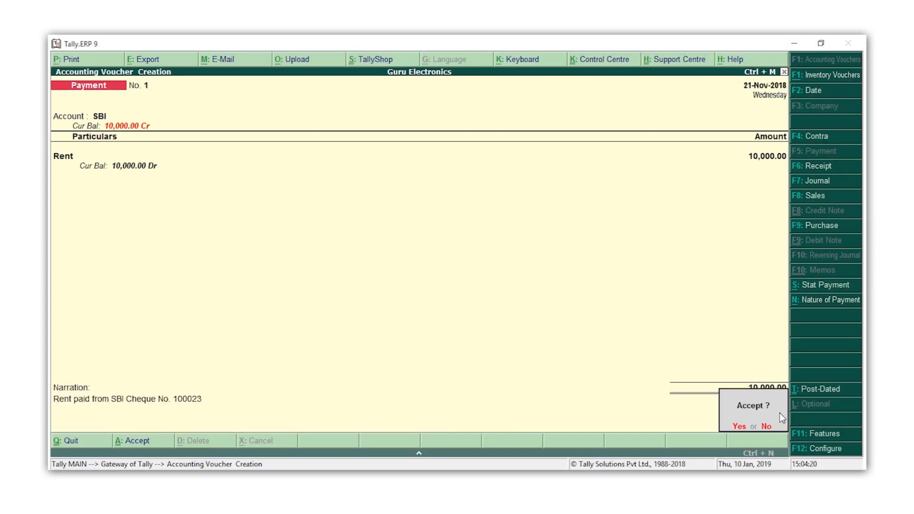
# Step: Save the rent payment voucher and switch to a Receipt voucher (F6)
pyautogui.click(738, 426)
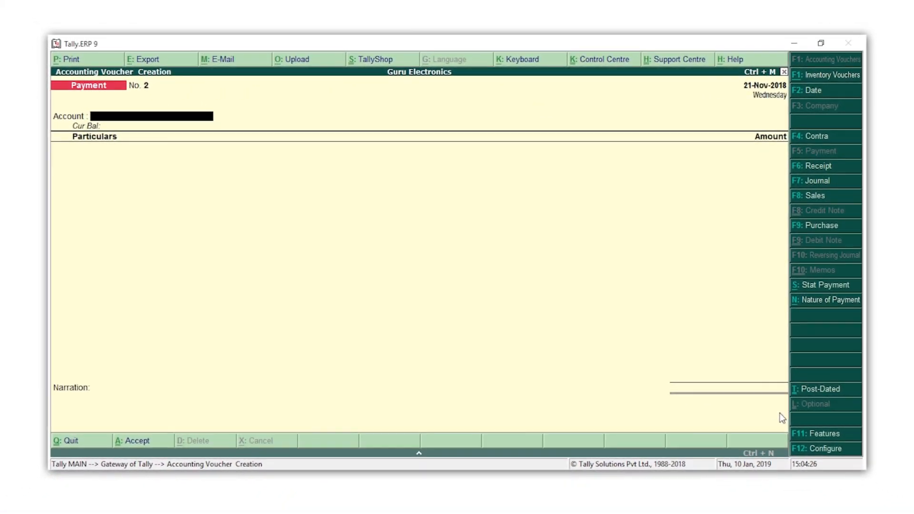
pyautogui.click(818, 166)
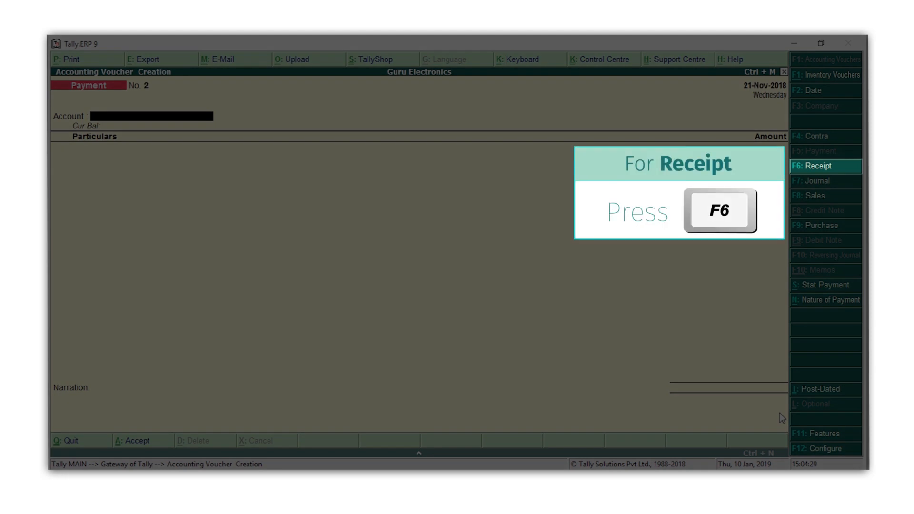
pyautogui.press('f6')
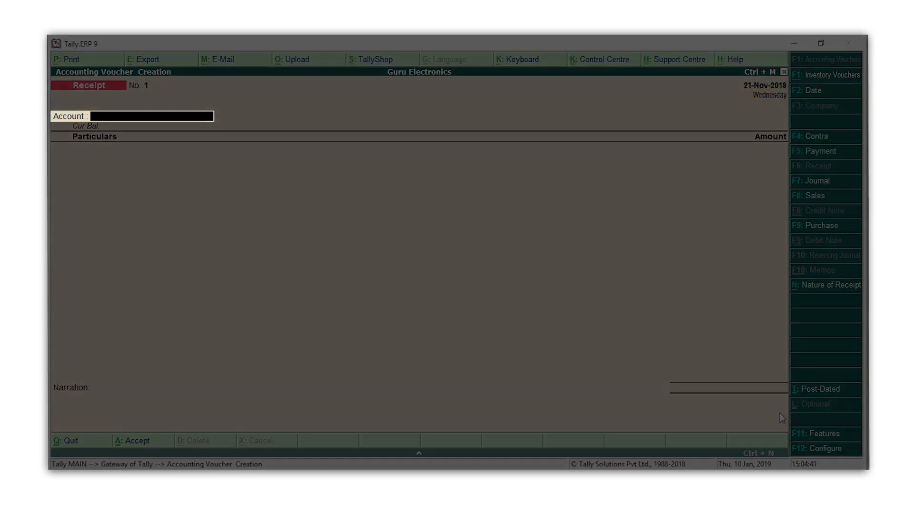
# Step: Record 3,000 Interest From Bank into SBI with narration 'Interest received on Savings Accou' and save it
pyautogui.click(152, 117)
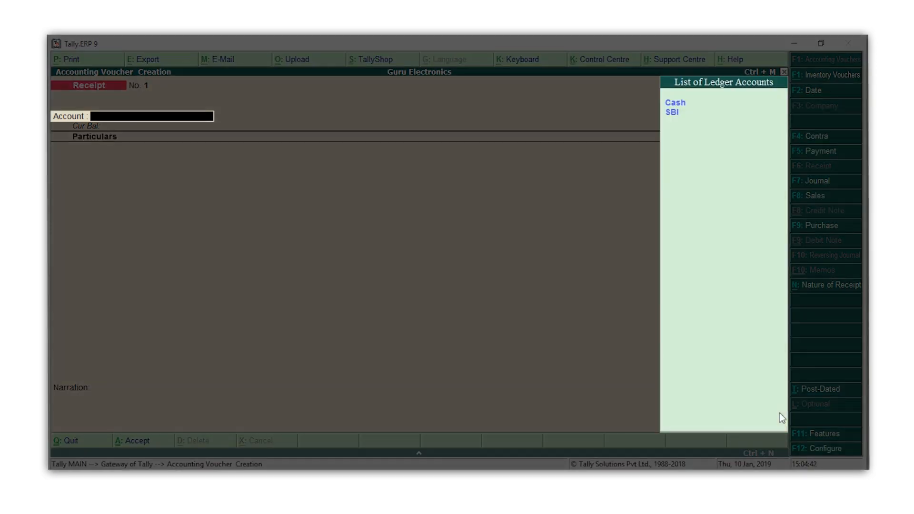
pyautogui.click(673, 113)
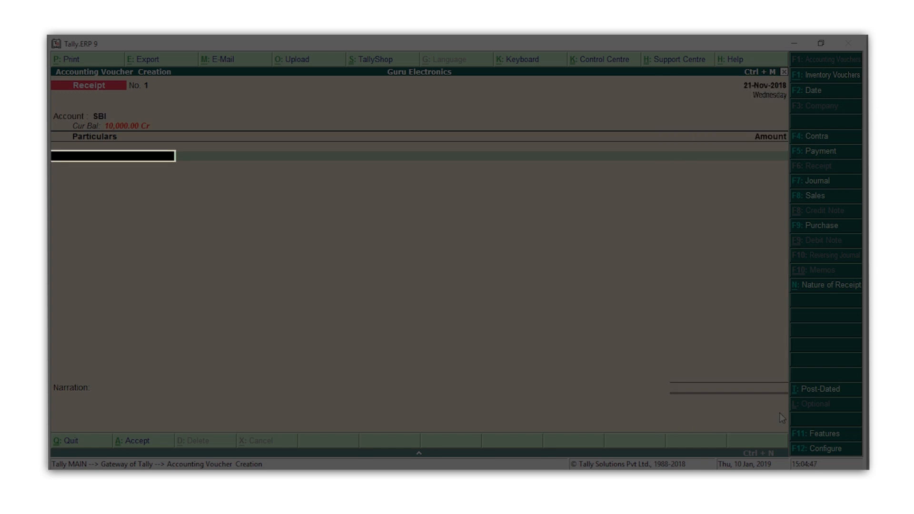
pyautogui.click(111, 155)
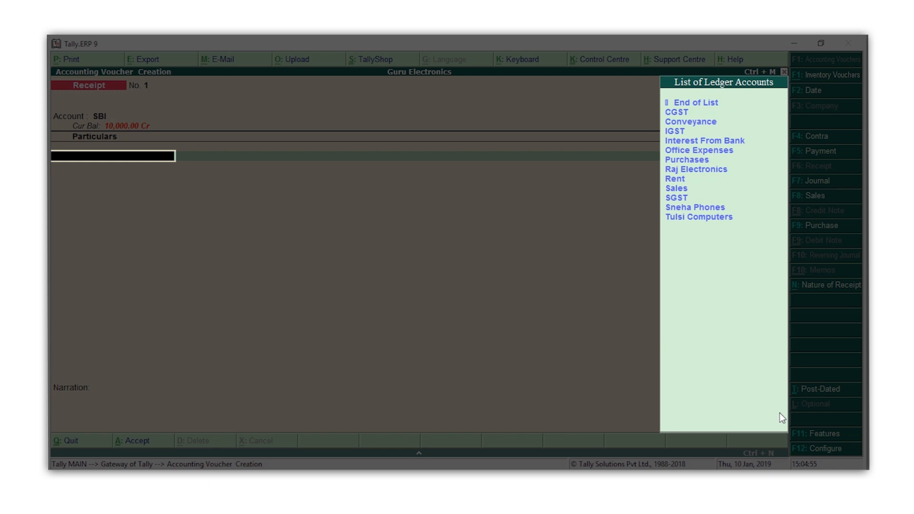
pyautogui.write('I')
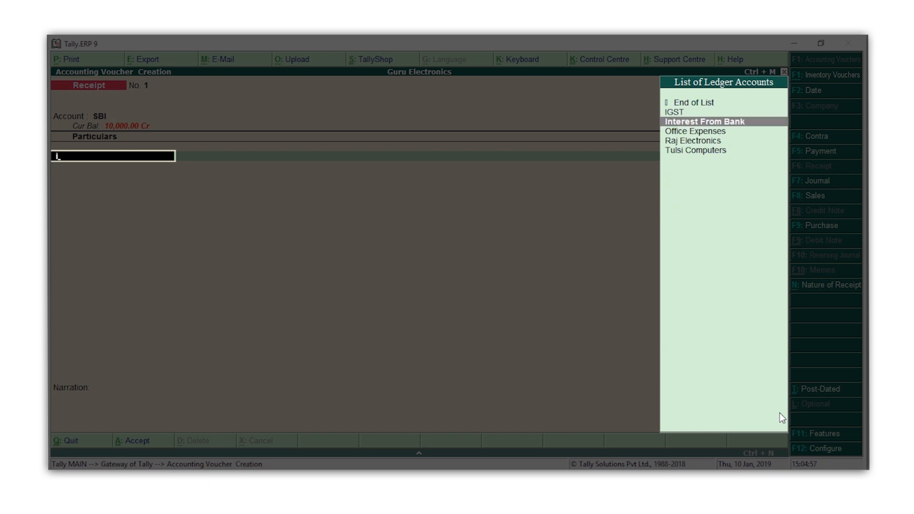
pyautogui.click(705, 121)
pyautogui.write('3,000')
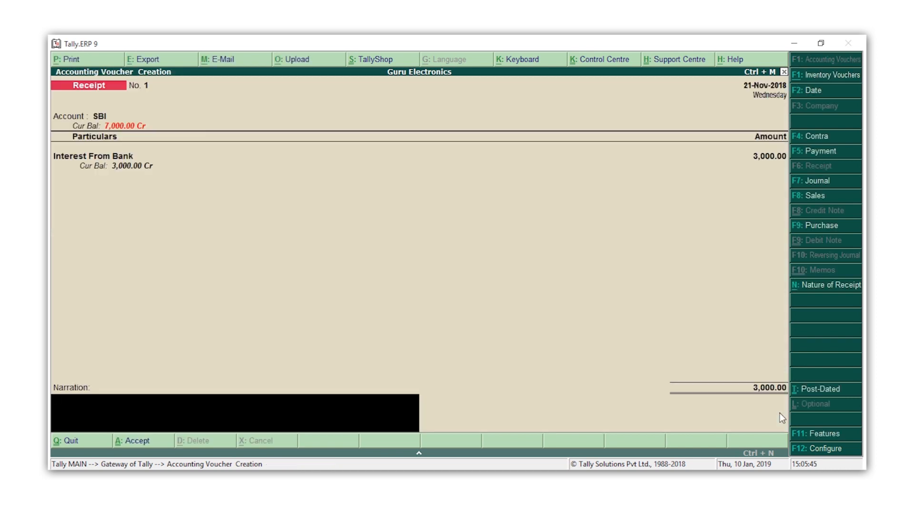
pyautogui.write('Interest received on Savings Account')
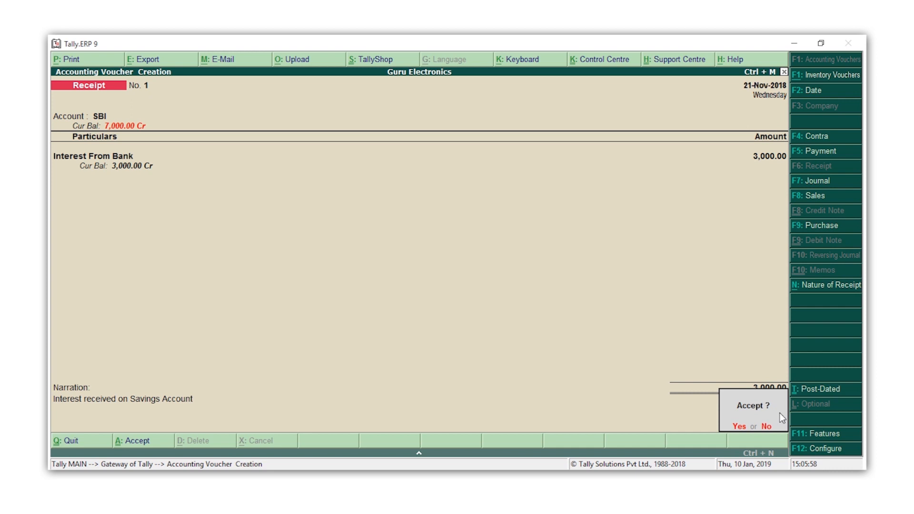
pyautogui.click(739, 426)
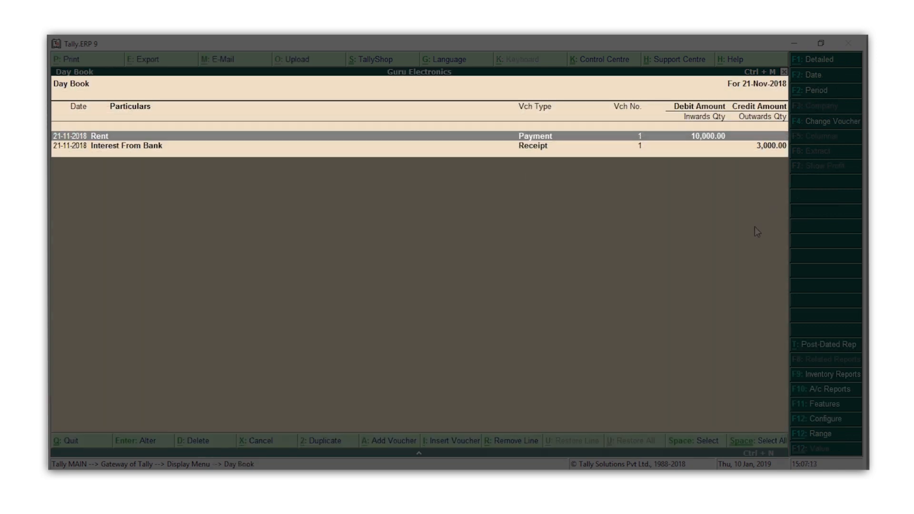
# Step: View the Day Book listing both 21-Nov-2018 vouchers via Display > Day Book
pyautogui.click(824, 74)
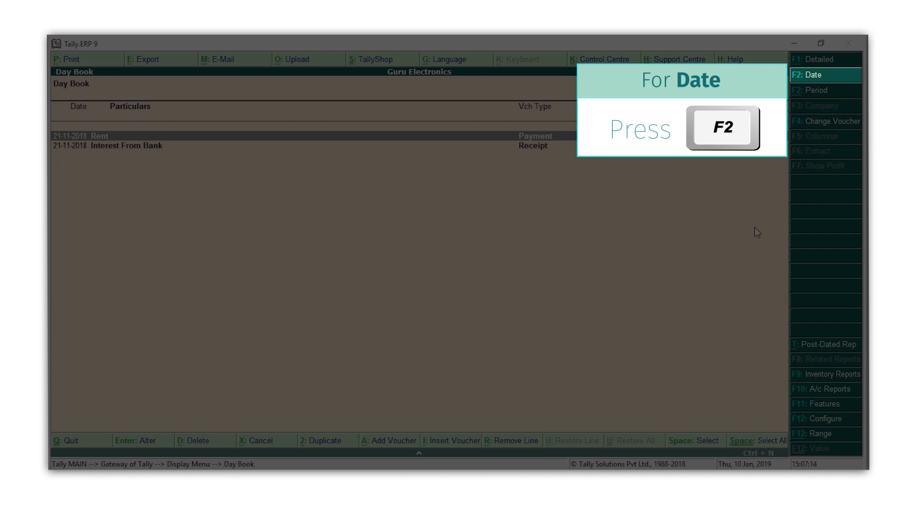
pyautogui.click(822, 91)
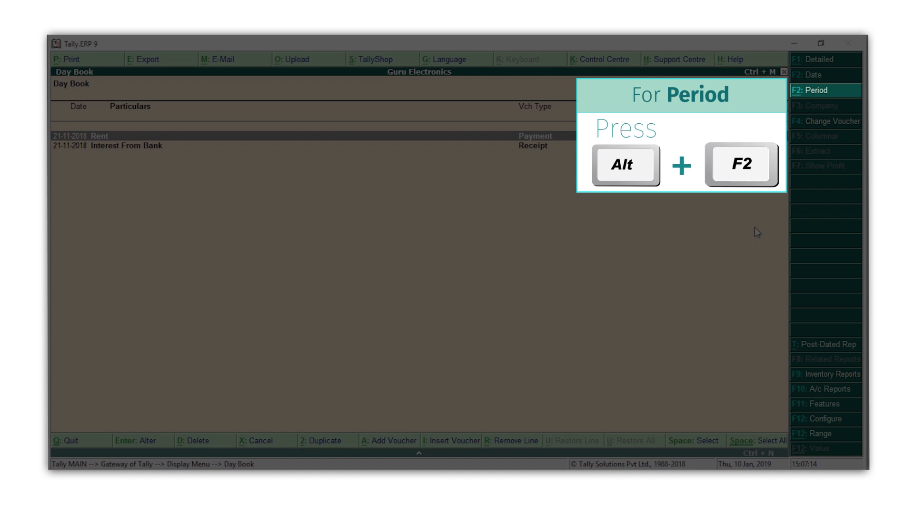